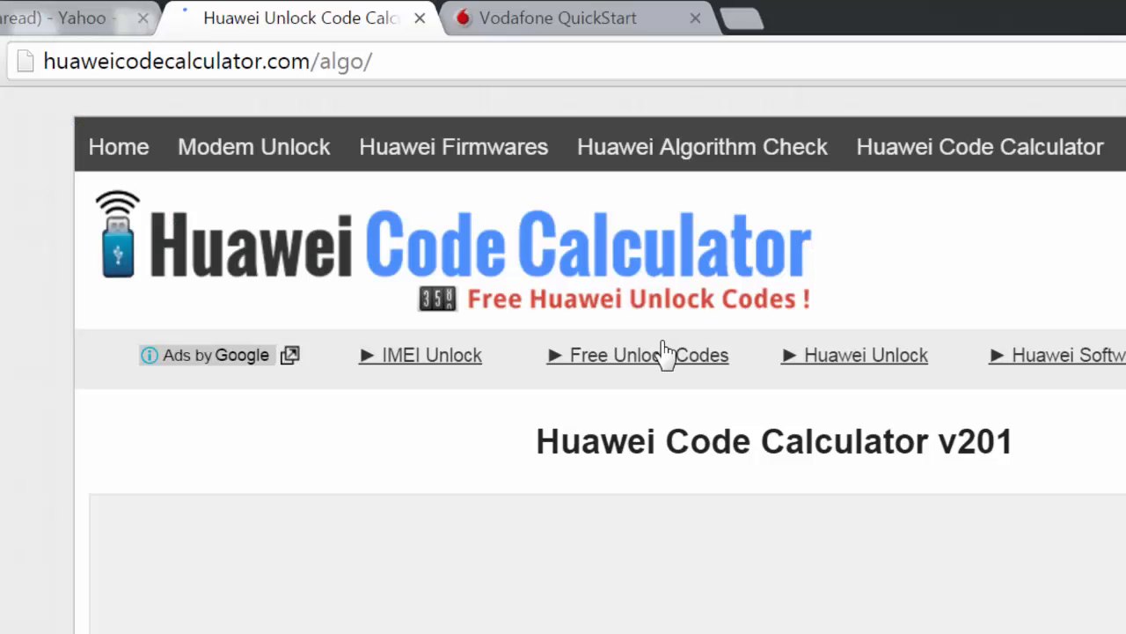
Step: Scroll the Huawei Code Calculator page down to the 'Please Login Here' panel
scroll(down, 3)
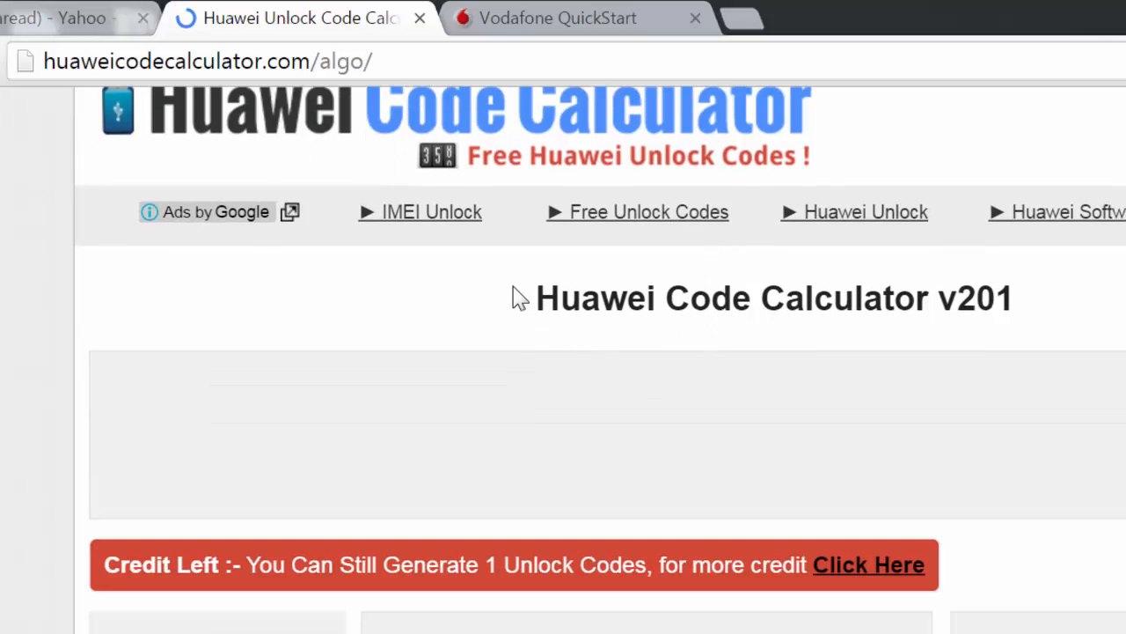
drag(519, 298, 1012, 297)
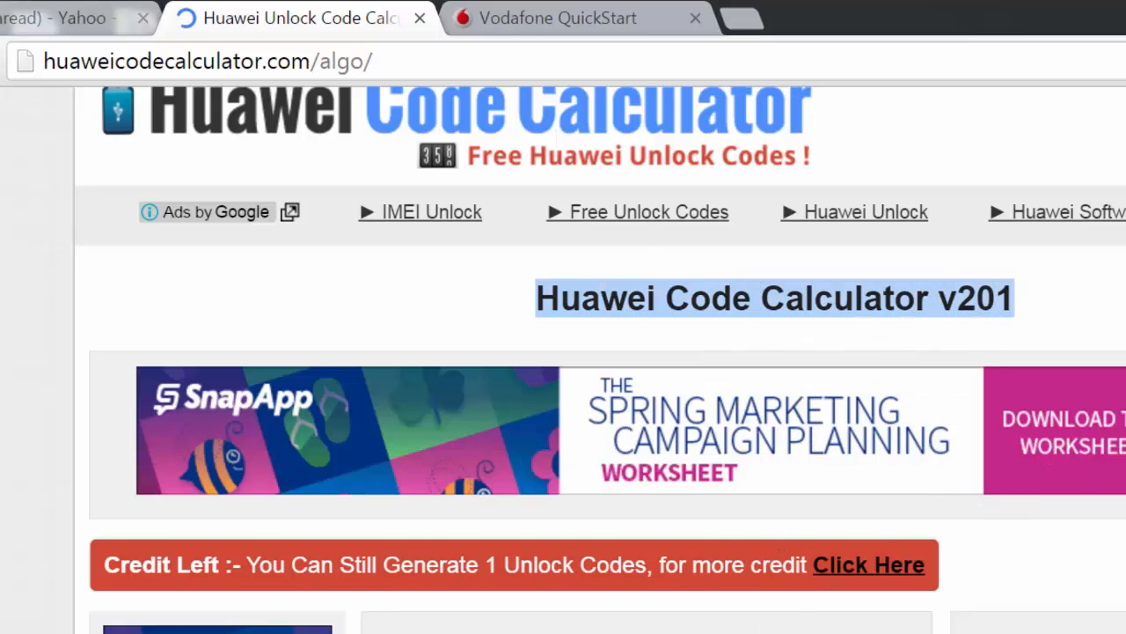
scroll(down, 3)
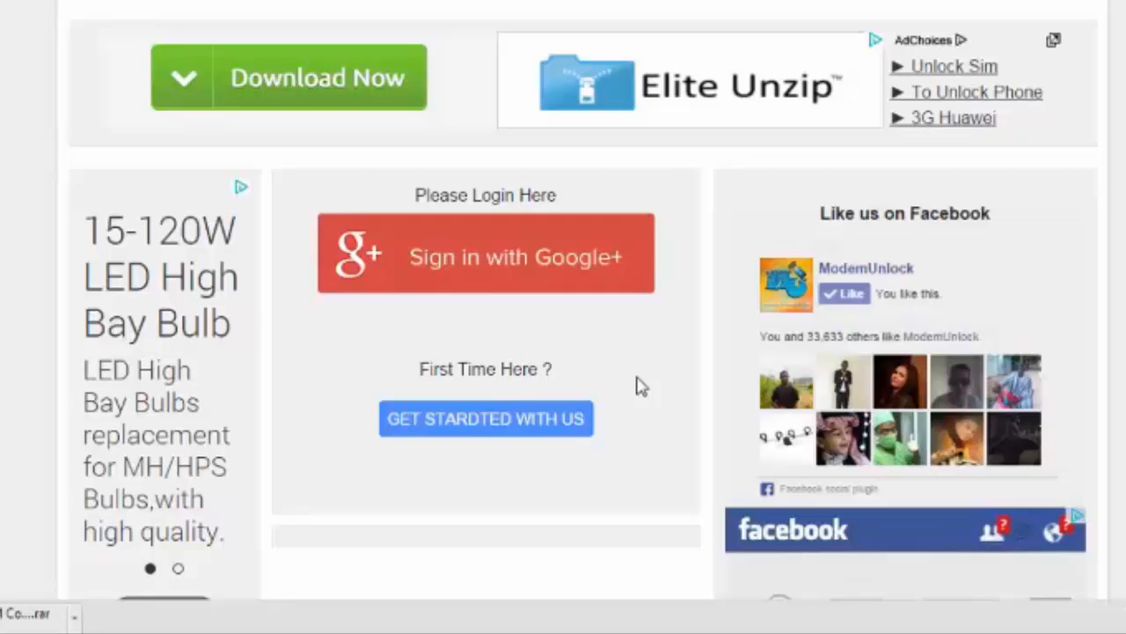
mouse_move(589, 273)
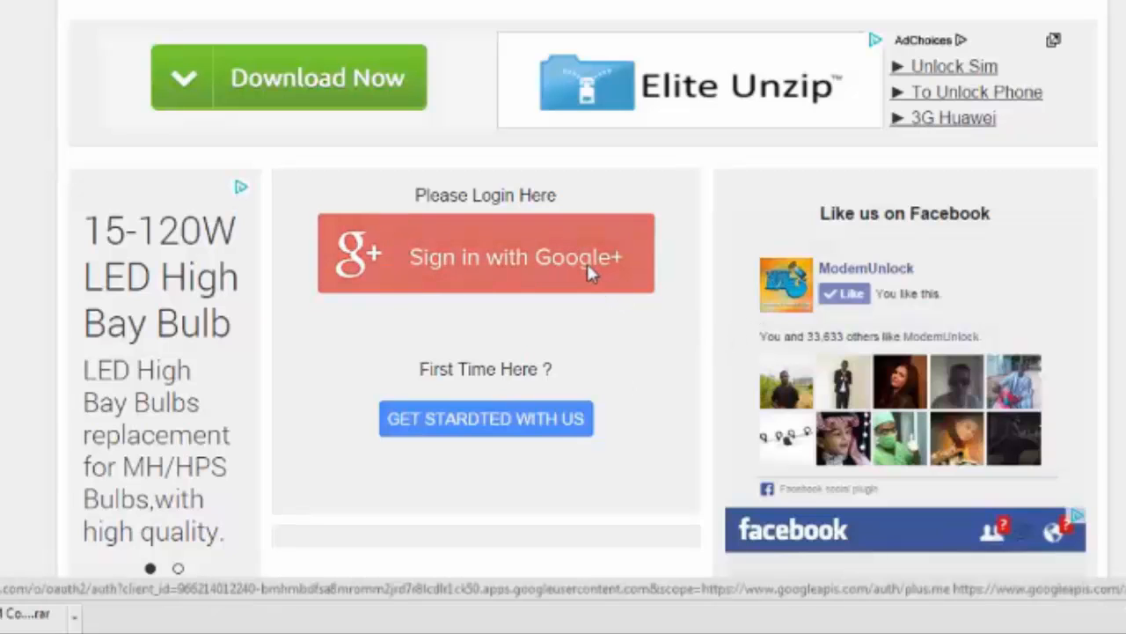
Step: Sign in to the calculator with Google+ by choosing an account from the list
click(486, 253)
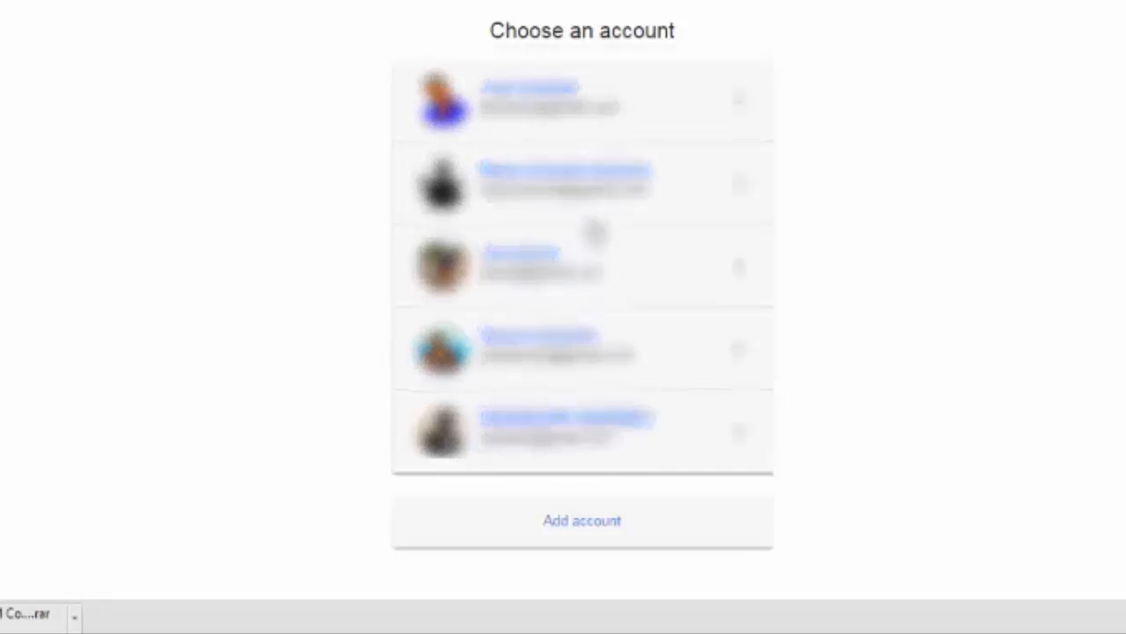
click(555, 264)
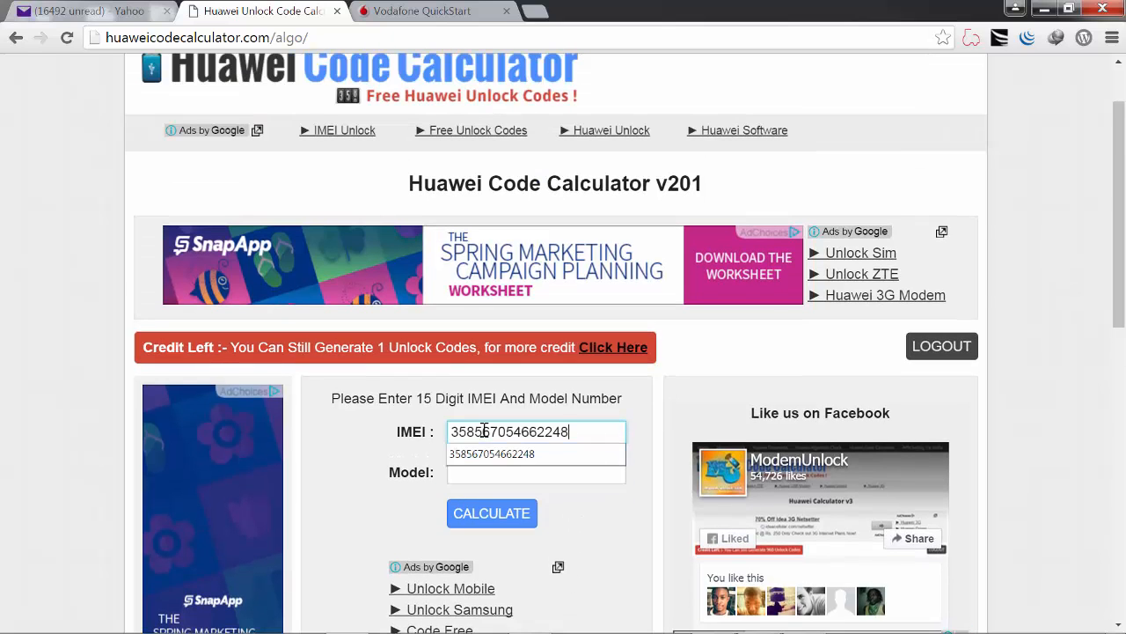
text(k)
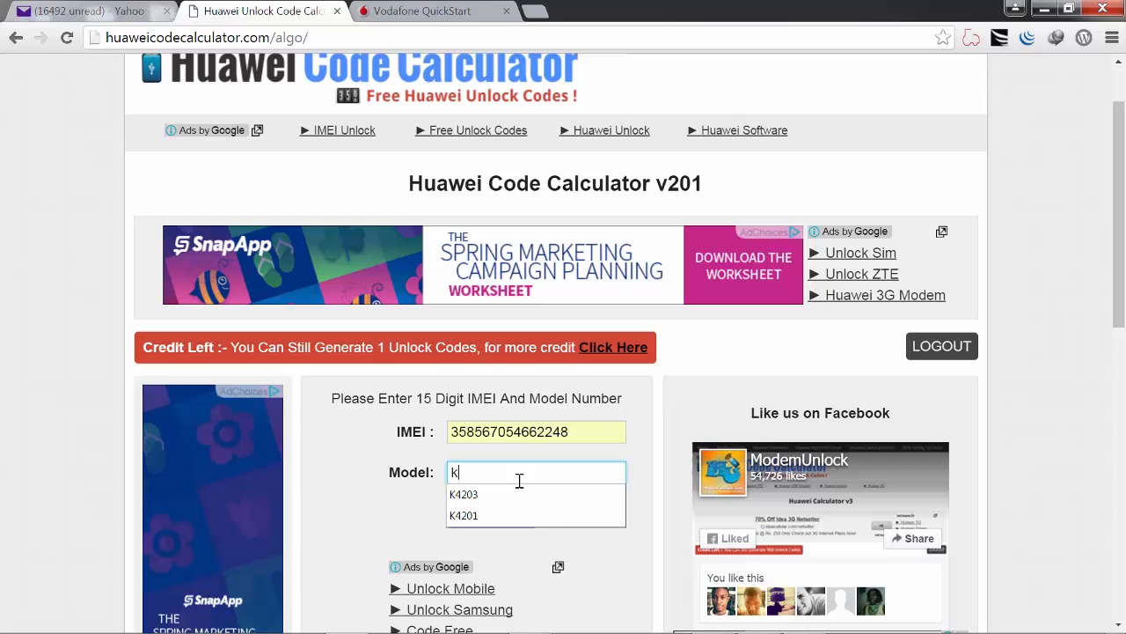
click(464, 493)
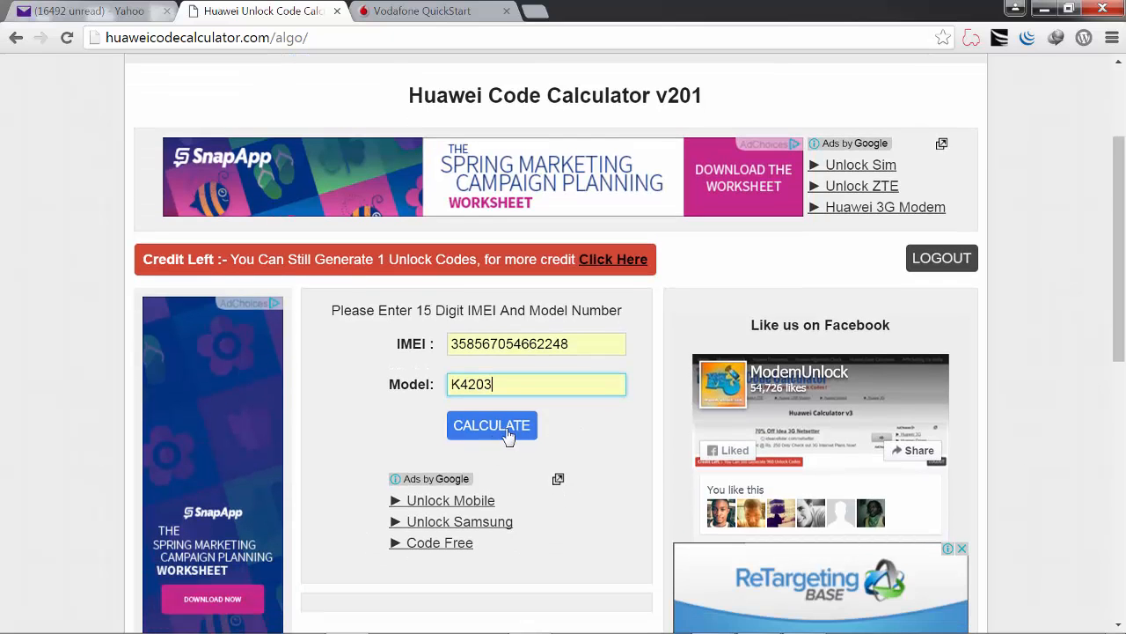
mouse_move(641, 403)
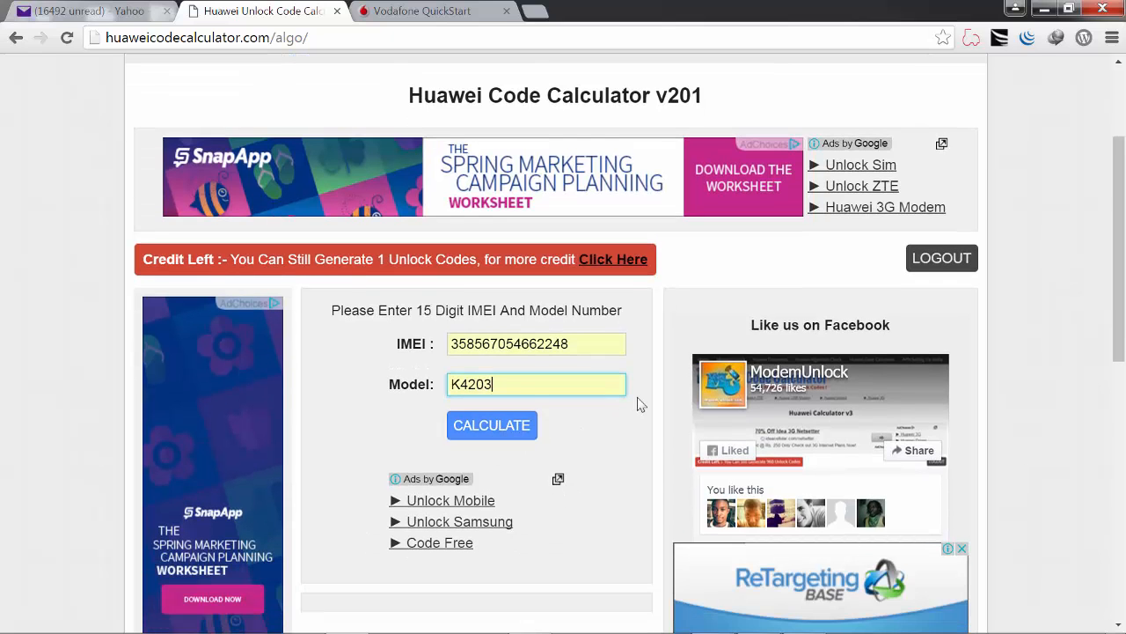
scroll(up, 3)
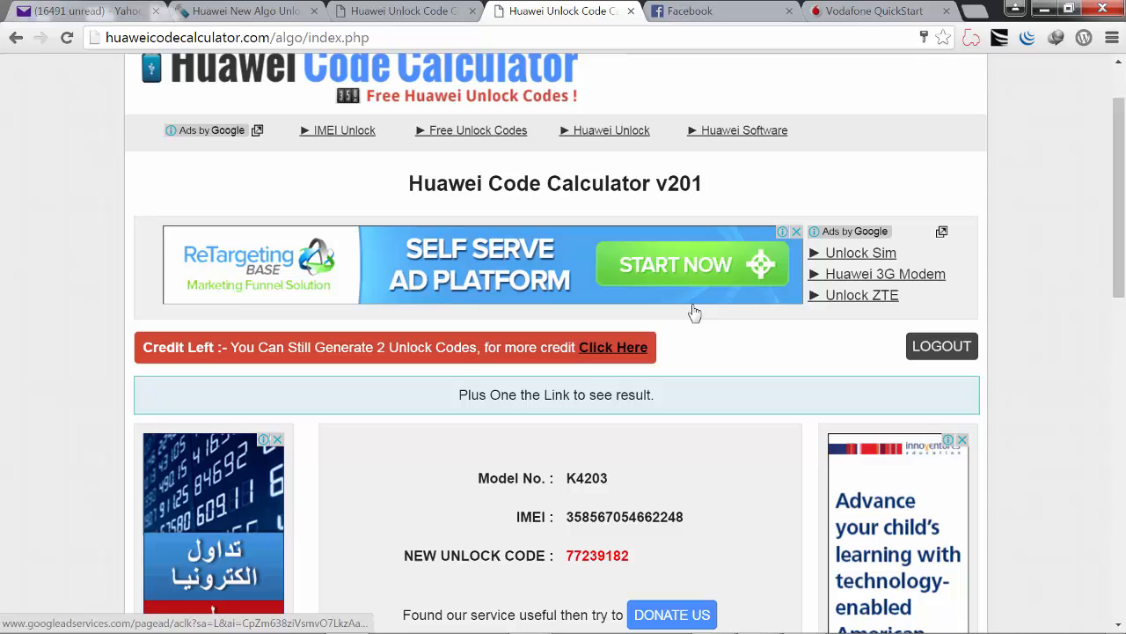
scroll(down, 3)
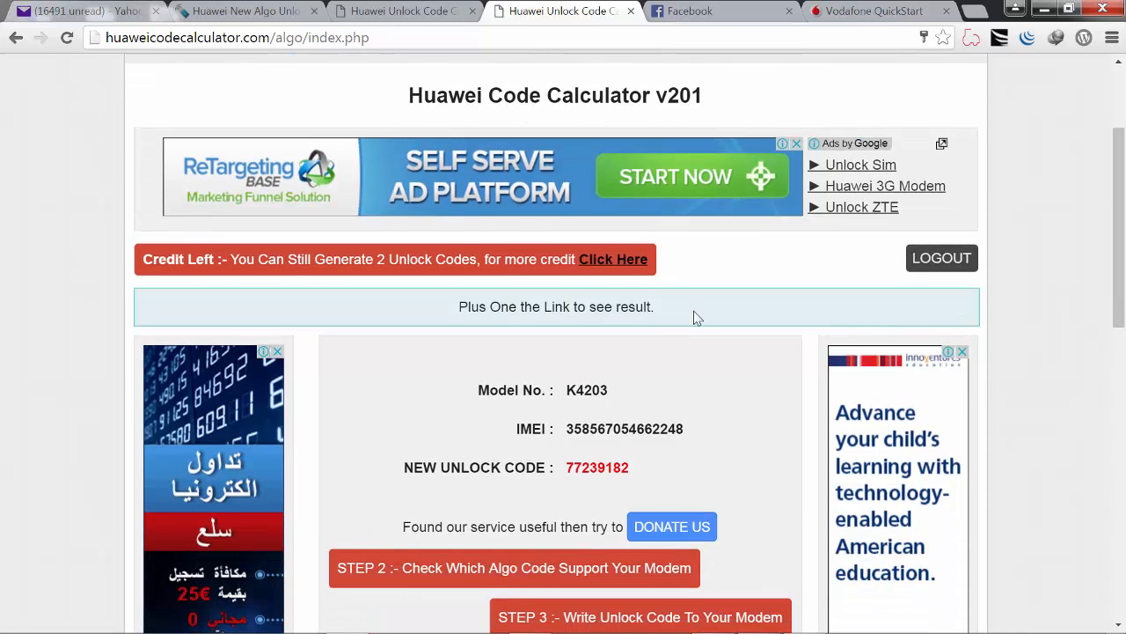
scroll(down, 3)
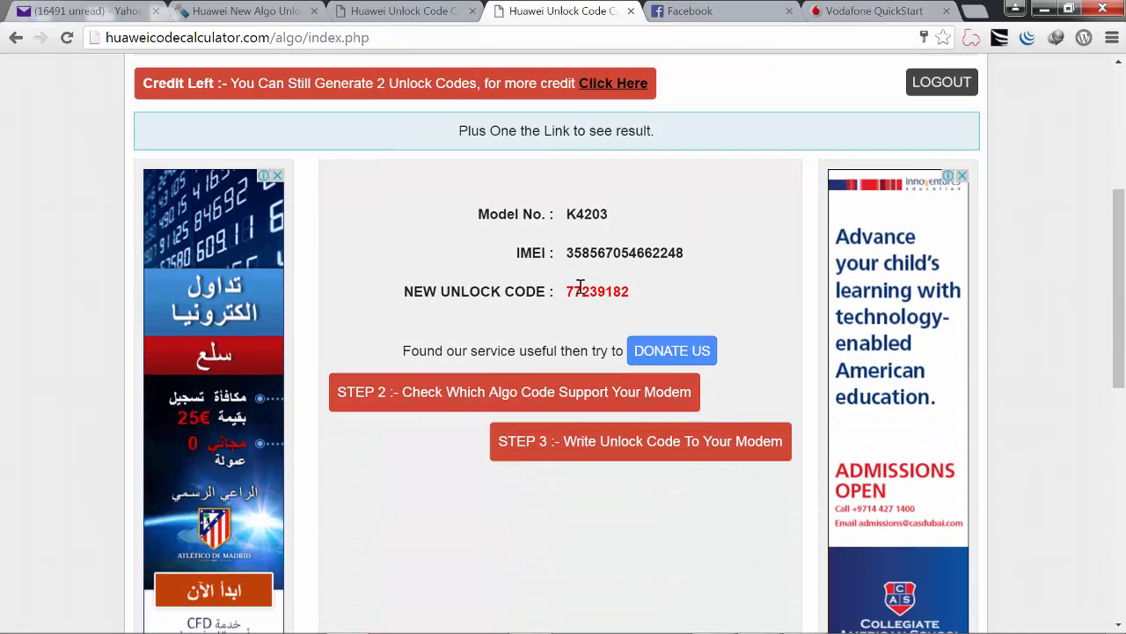
double_click(597, 292)
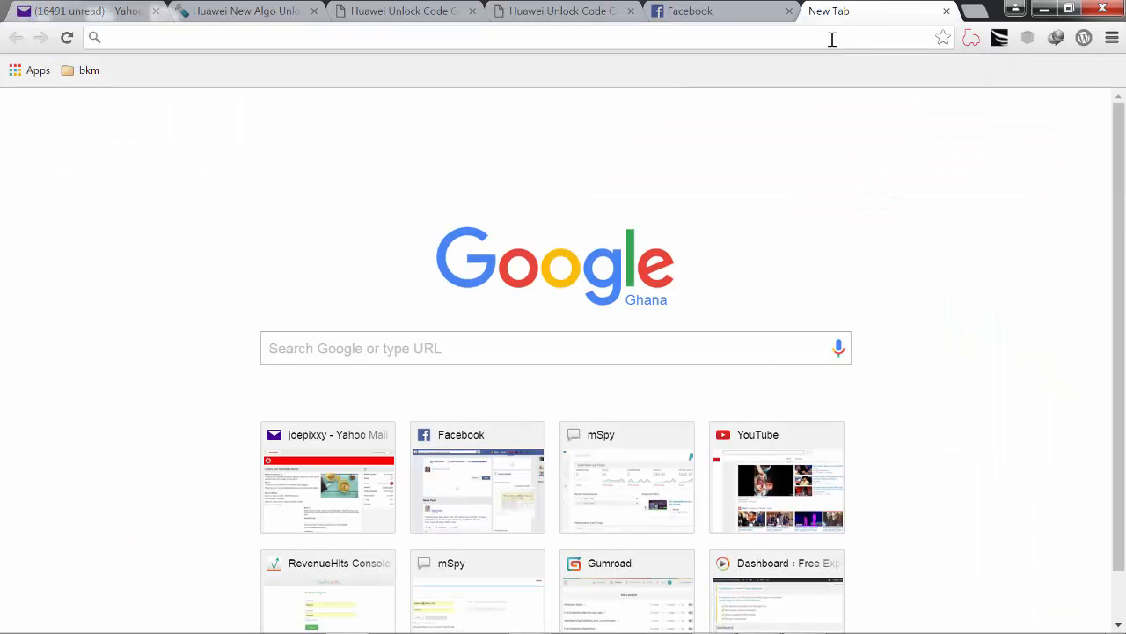
Step: Navigate toward vodafone.com to reach the Vodafone QuickStart unlock page
text(vodafone.com)
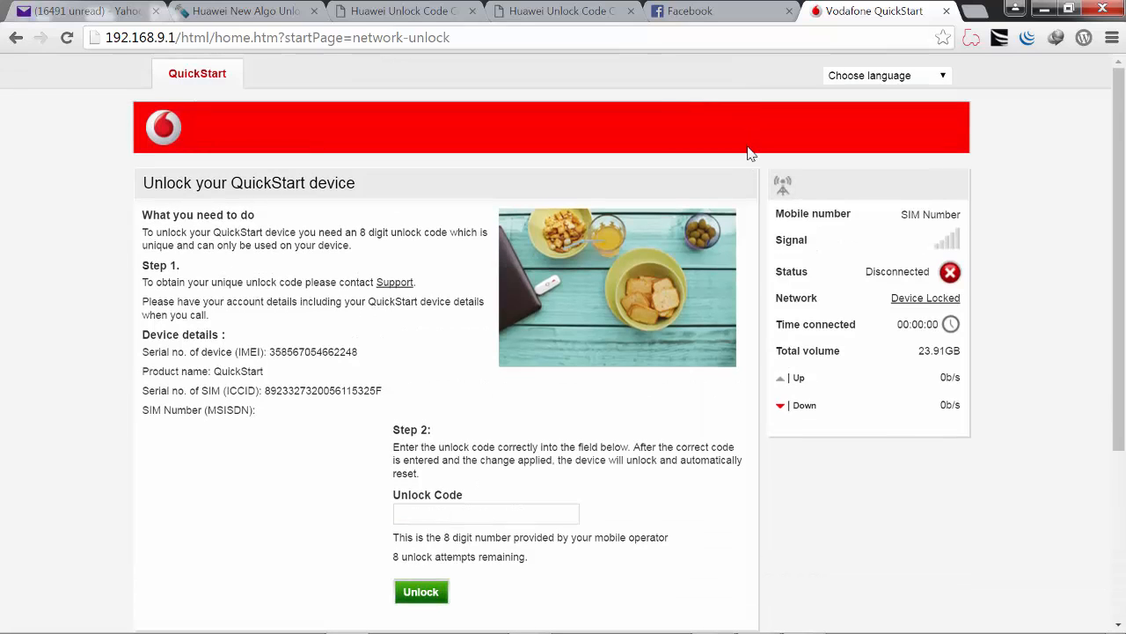
Step: Paste the copied unlock code into the Unlock Code field and submit Unlock
scroll(down, 3)
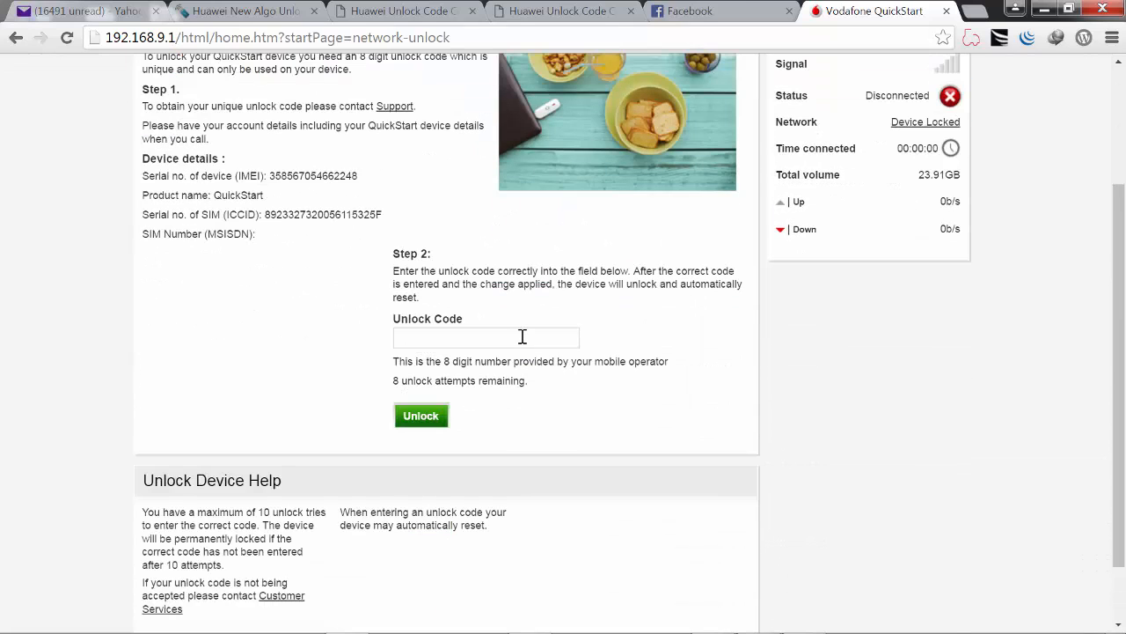
click(486, 338)
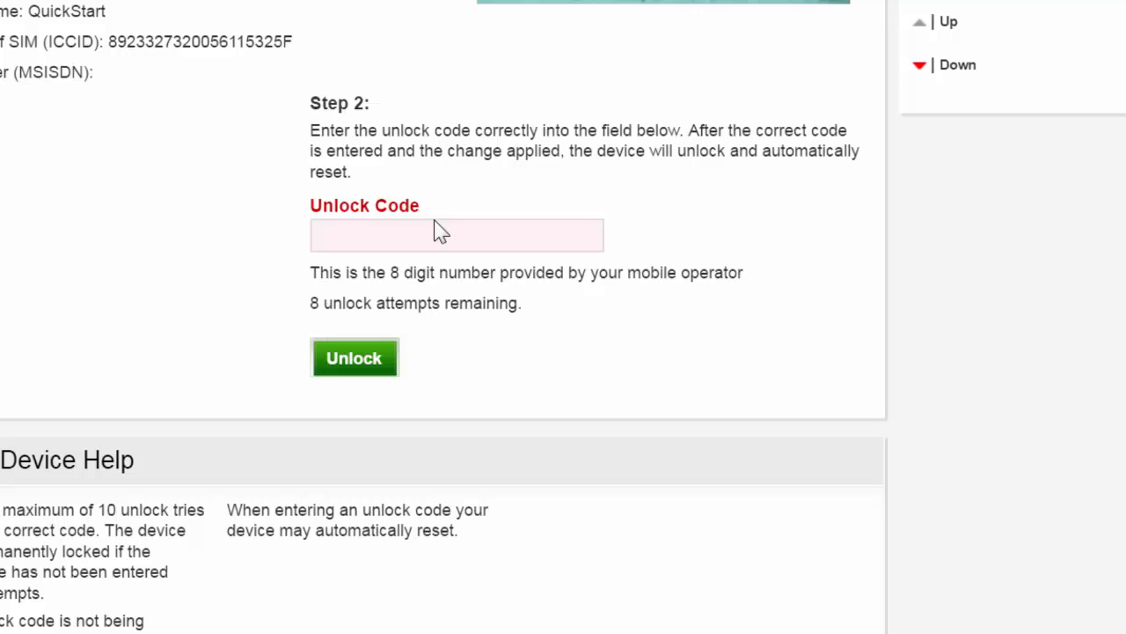
right_click(440, 236)
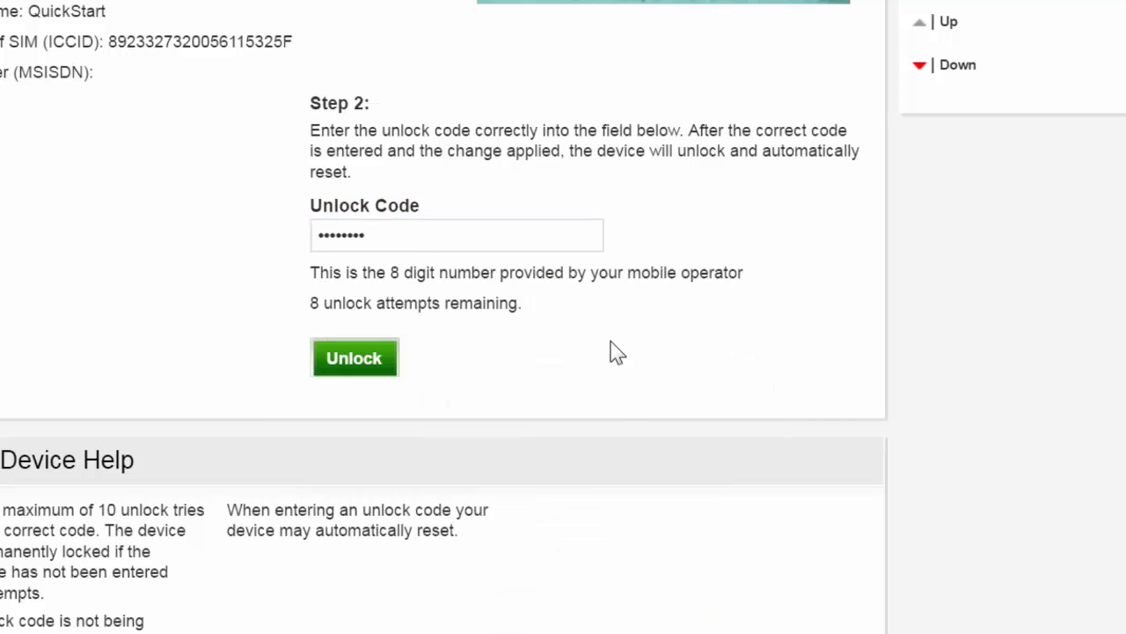
click(355, 357)
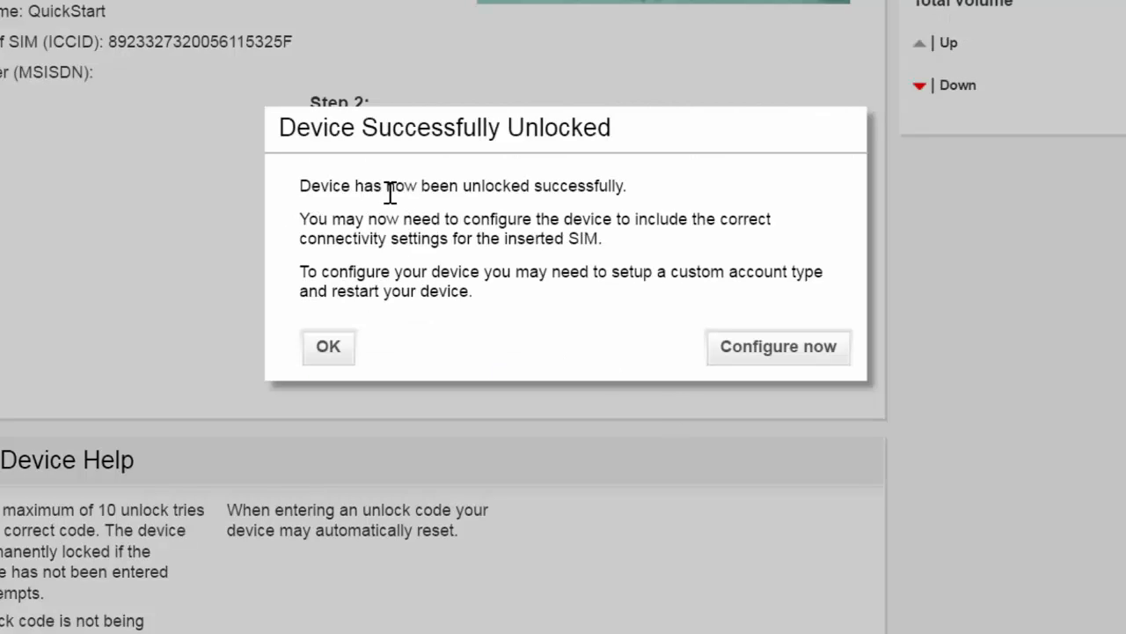
mouse_move(669, 197)
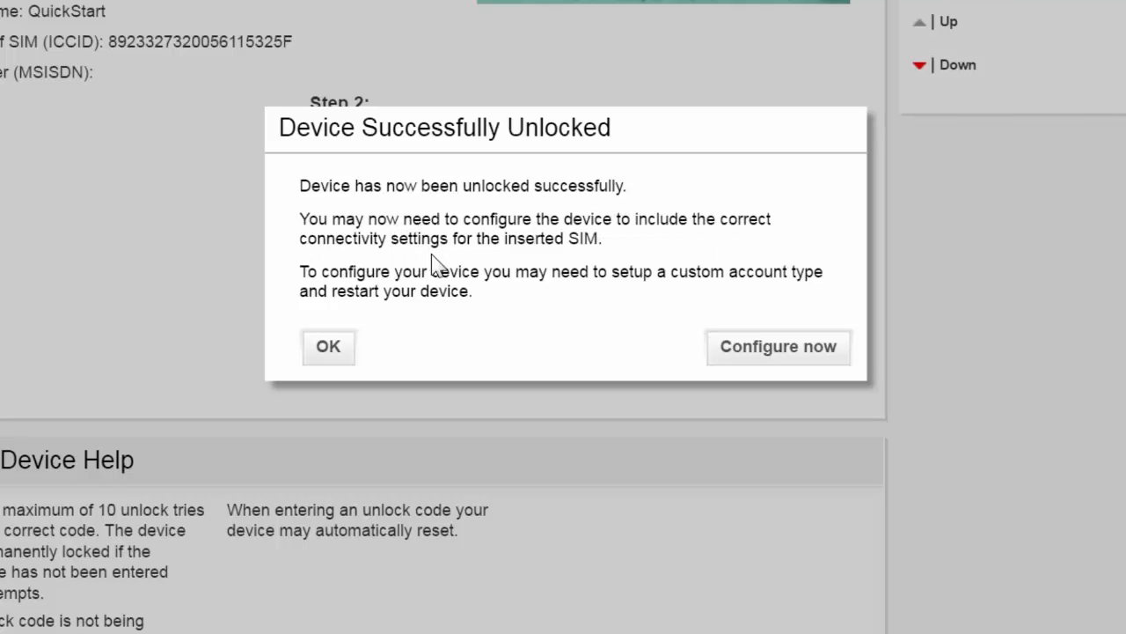
mouse_move(366, 345)
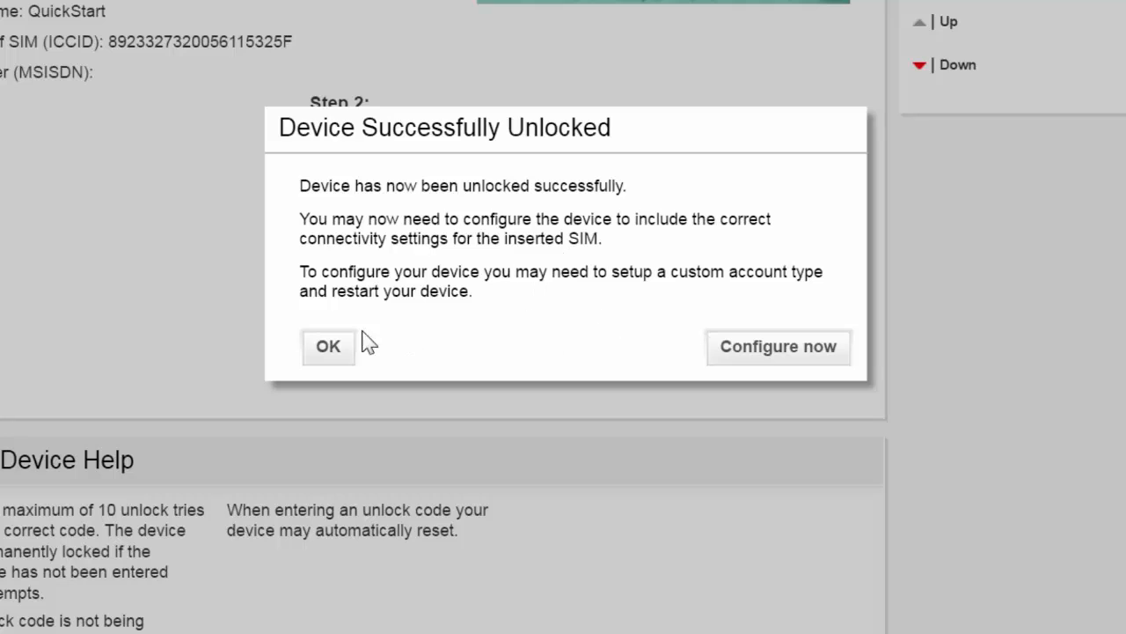
Step: Confirm OK on the 'Device Successfully Unlocked' dialog
click(777, 347)
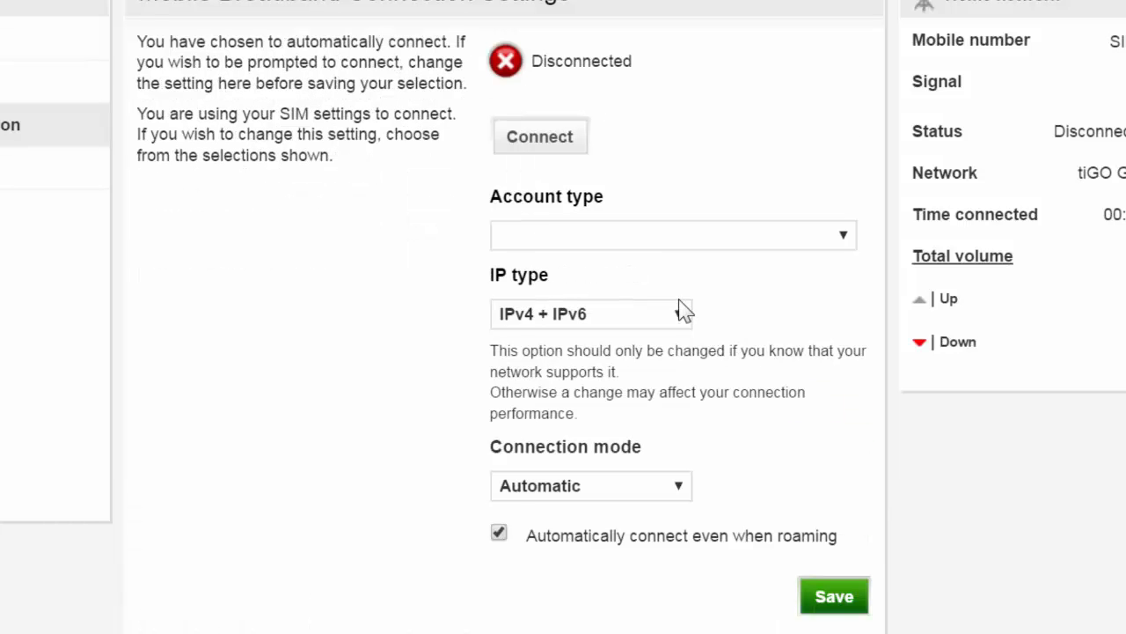
Step: Choose Custom account type, enter IPv4 Number 0000, and save the broadband connection settings
click(672, 234)
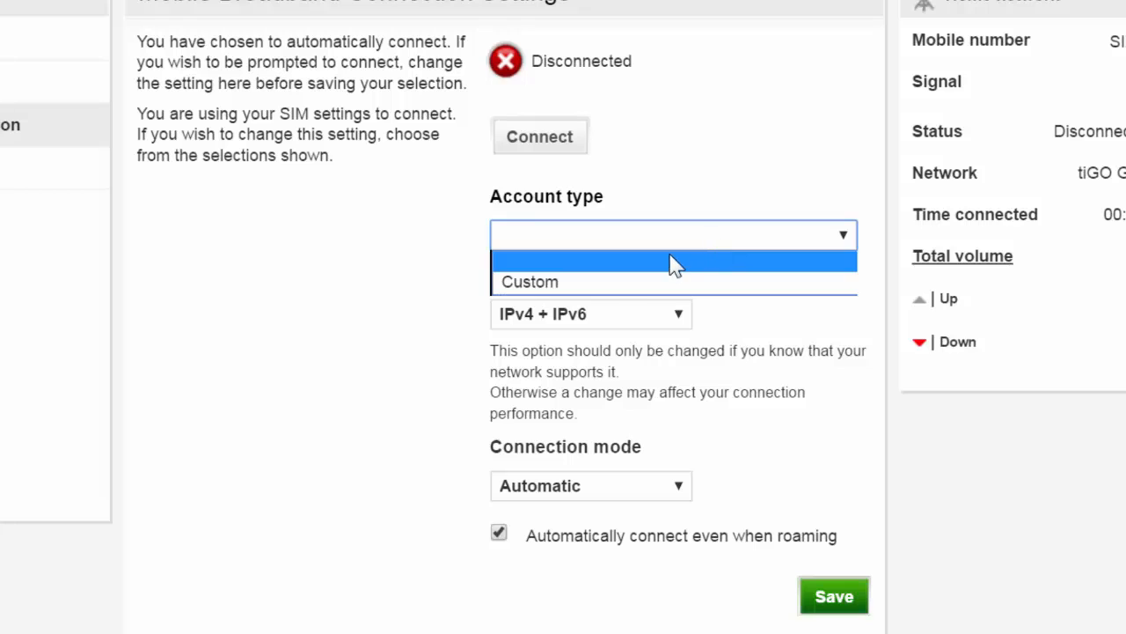
click(528, 281)
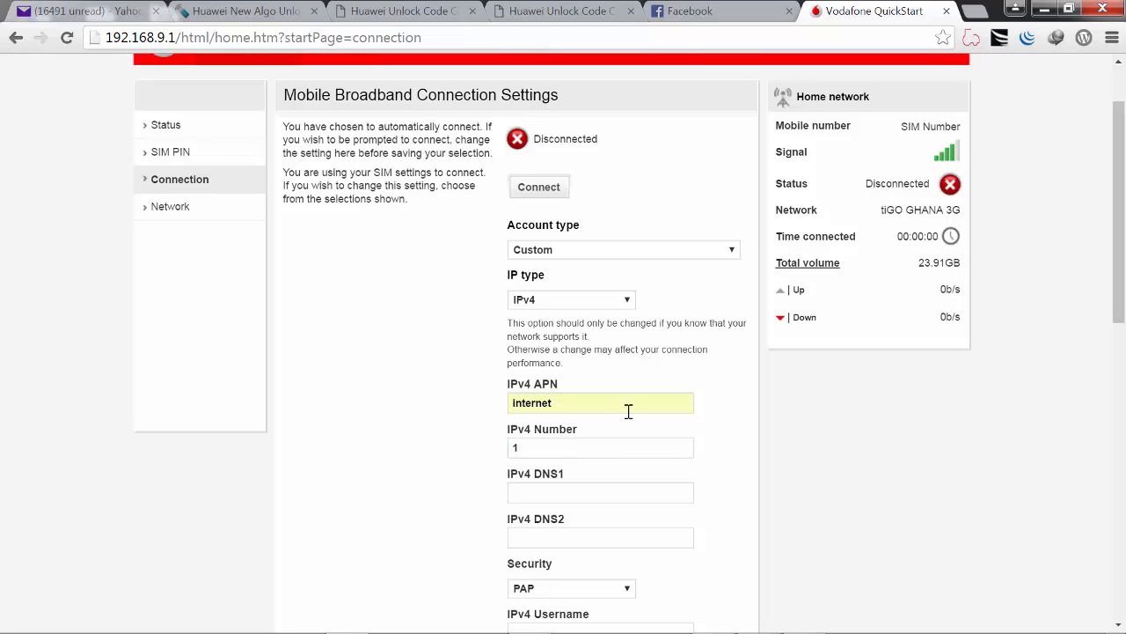
click(600, 448)
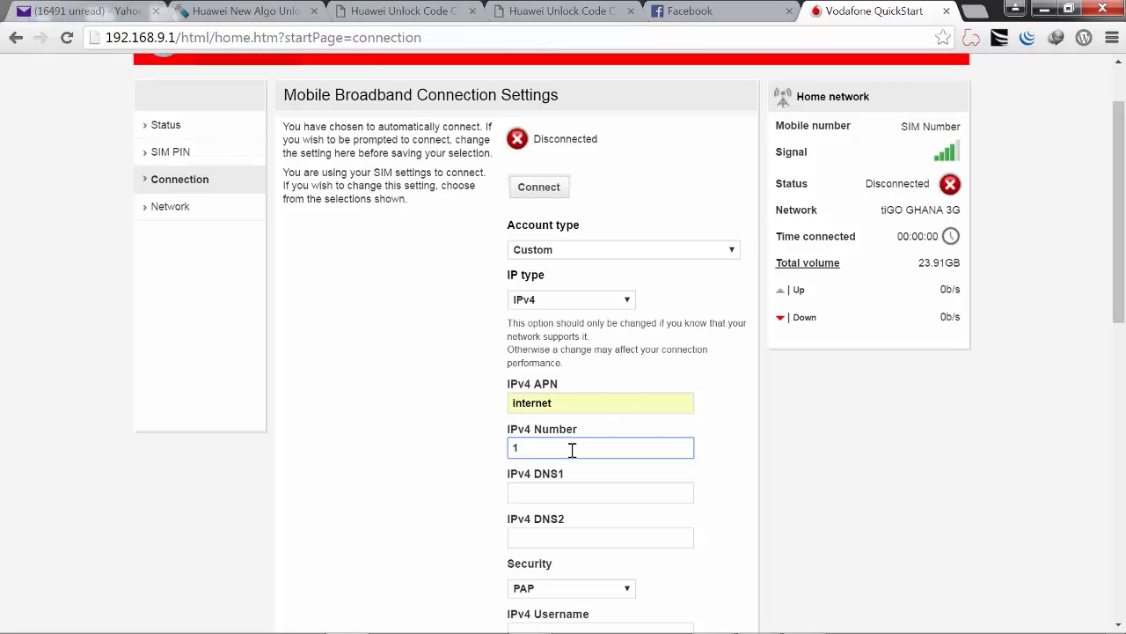
text(000)
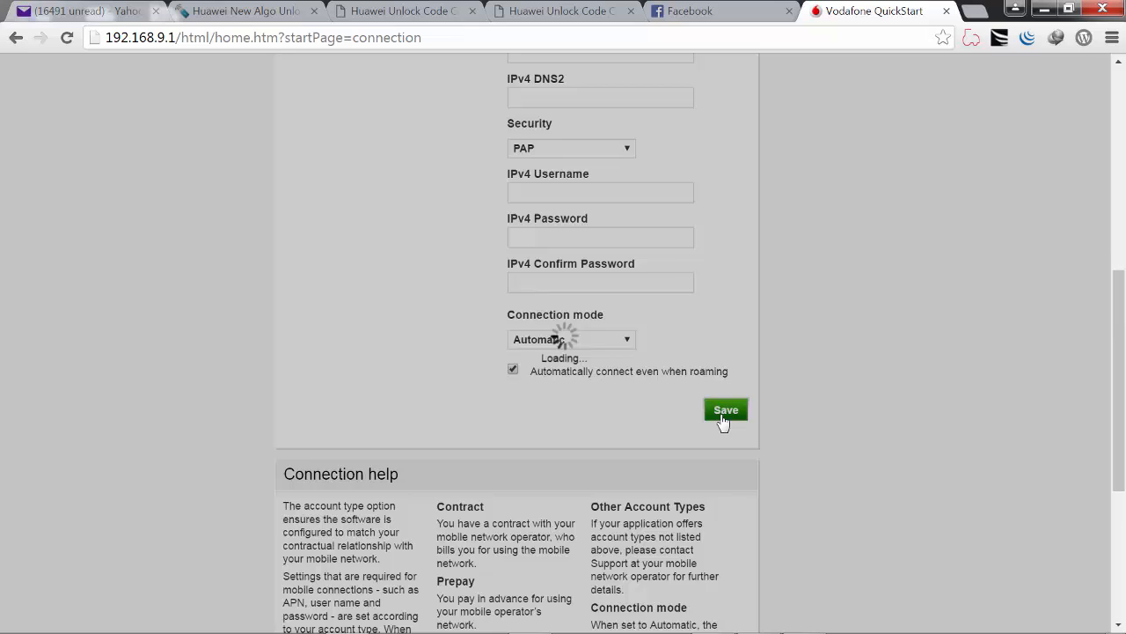
click(725, 408)
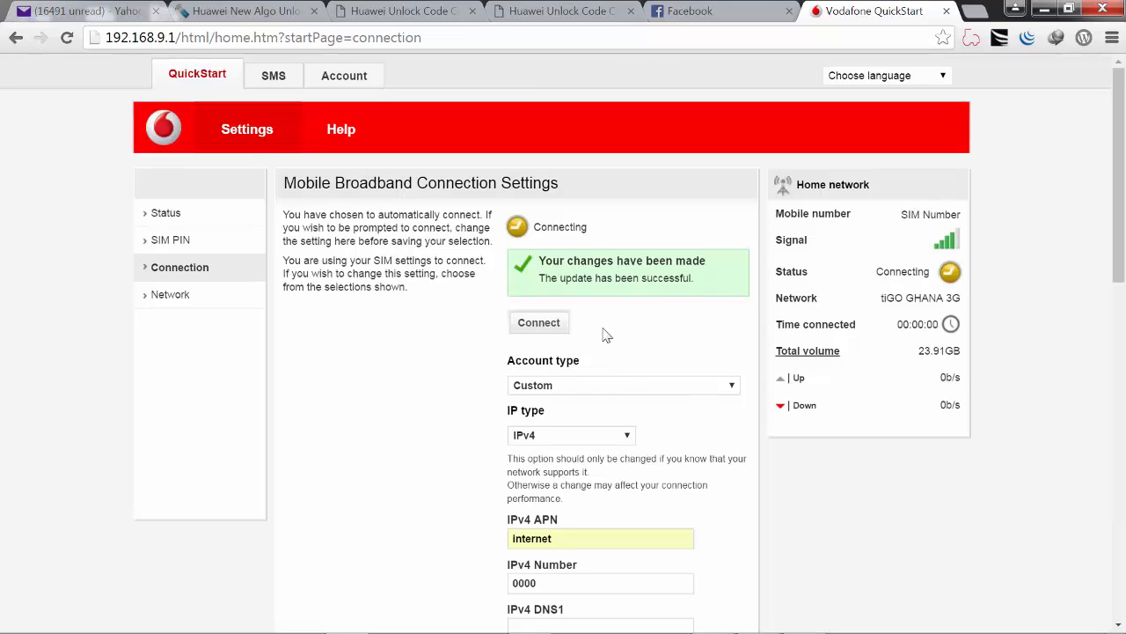